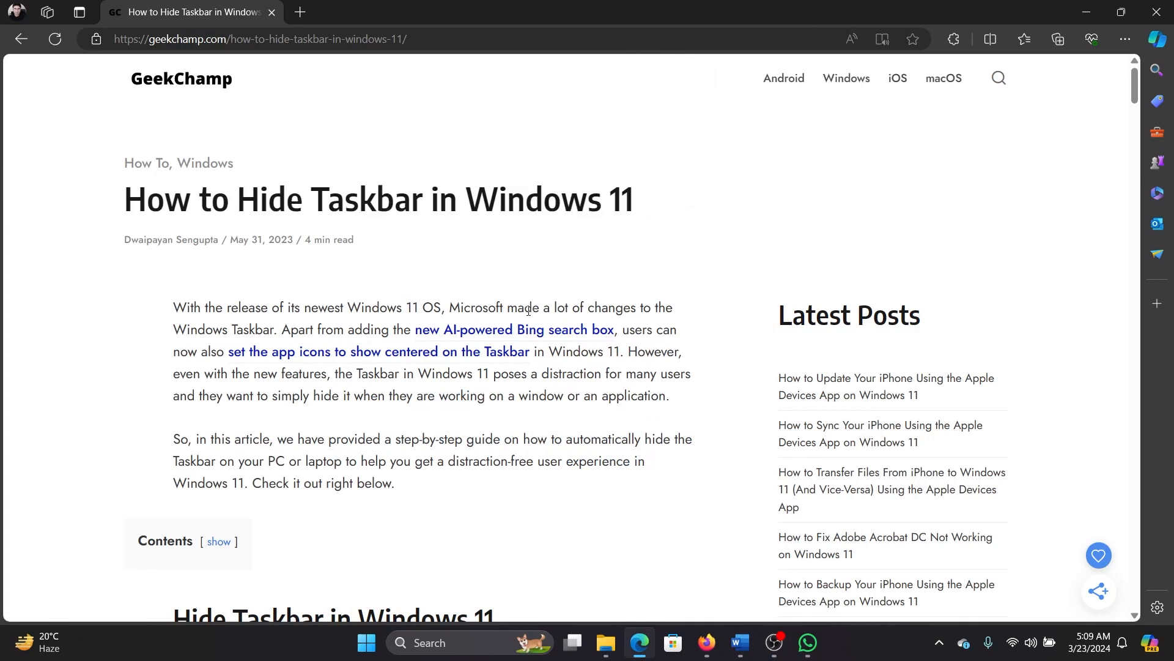
{"action": "mouse_move", "coordinate": [851, 646]}
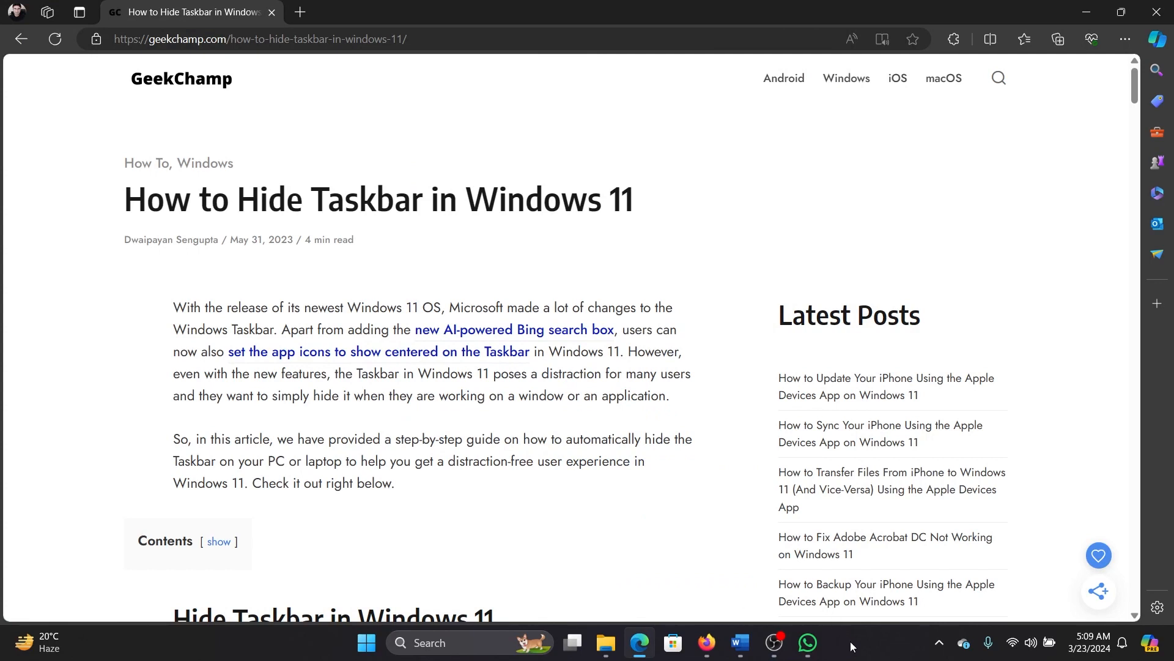
{"action": "mouse_move", "coordinate": [283, 654]}
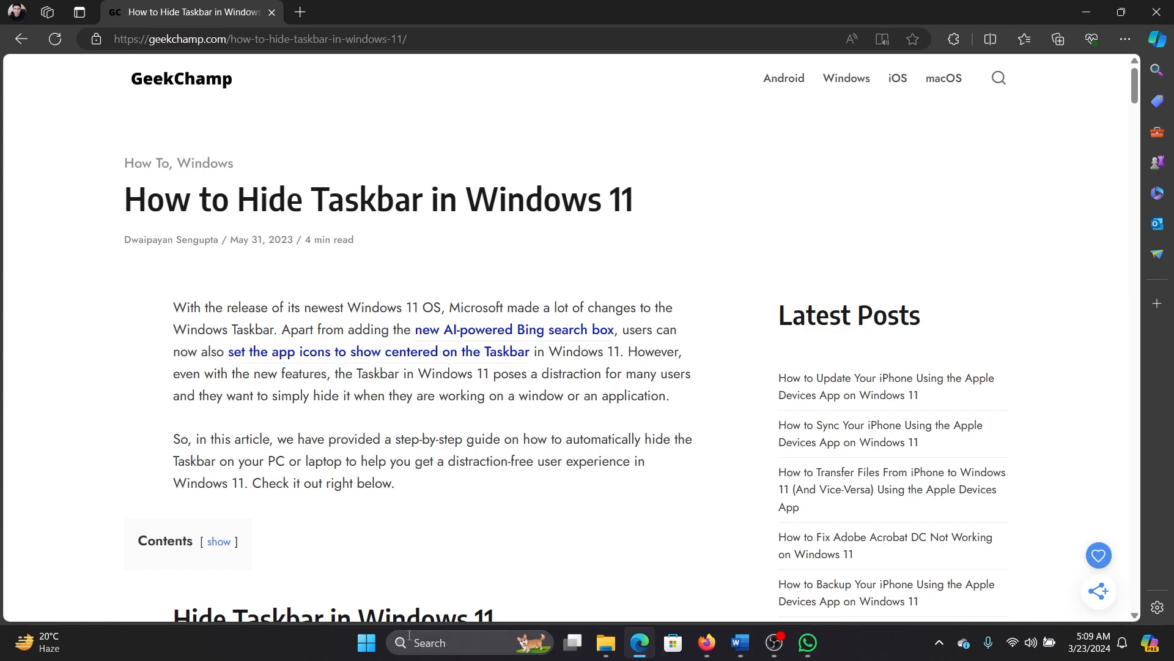
Step: Launch Settings from the Start button's shortcut menu and go to Personalization, scrolling to Taskbar
{"action": "right_click", "coordinate": [366, 642]}
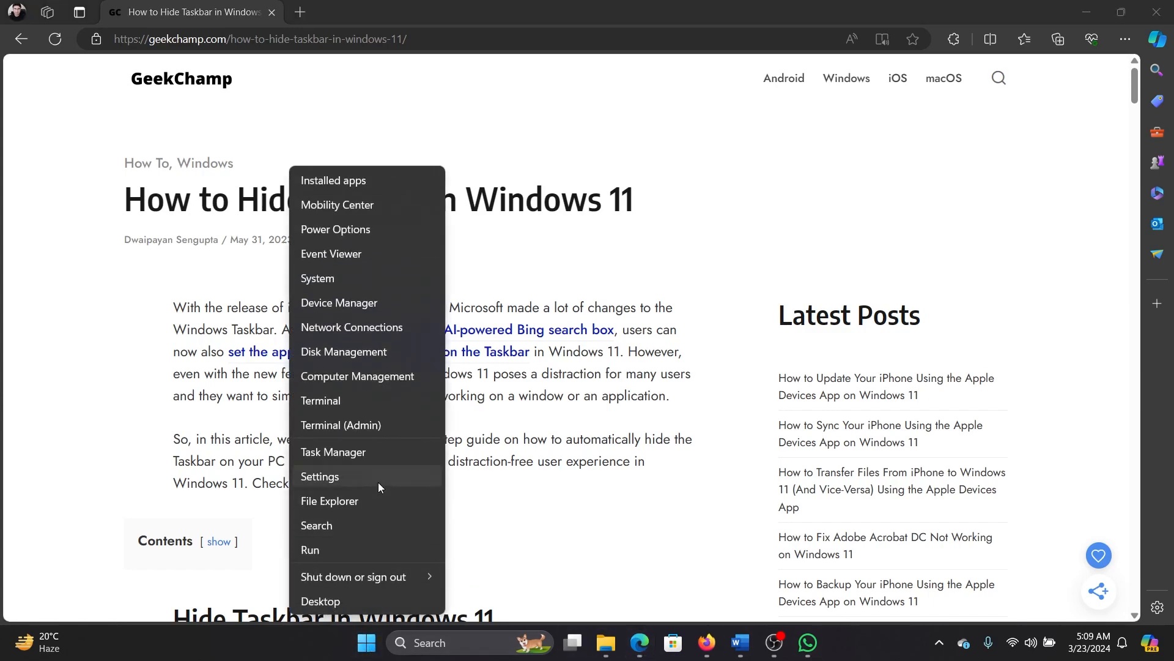
{"action": "left_click", "coordinate": [320, 477]}
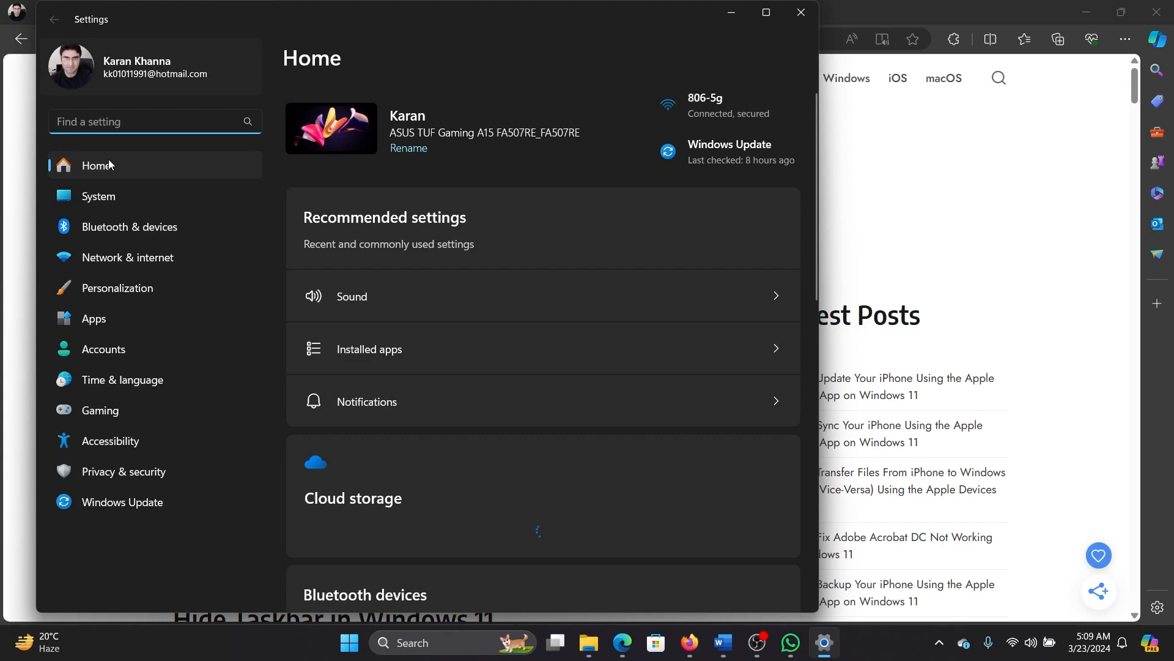
{"action": "left_click", "coordinate": [117, 288]}
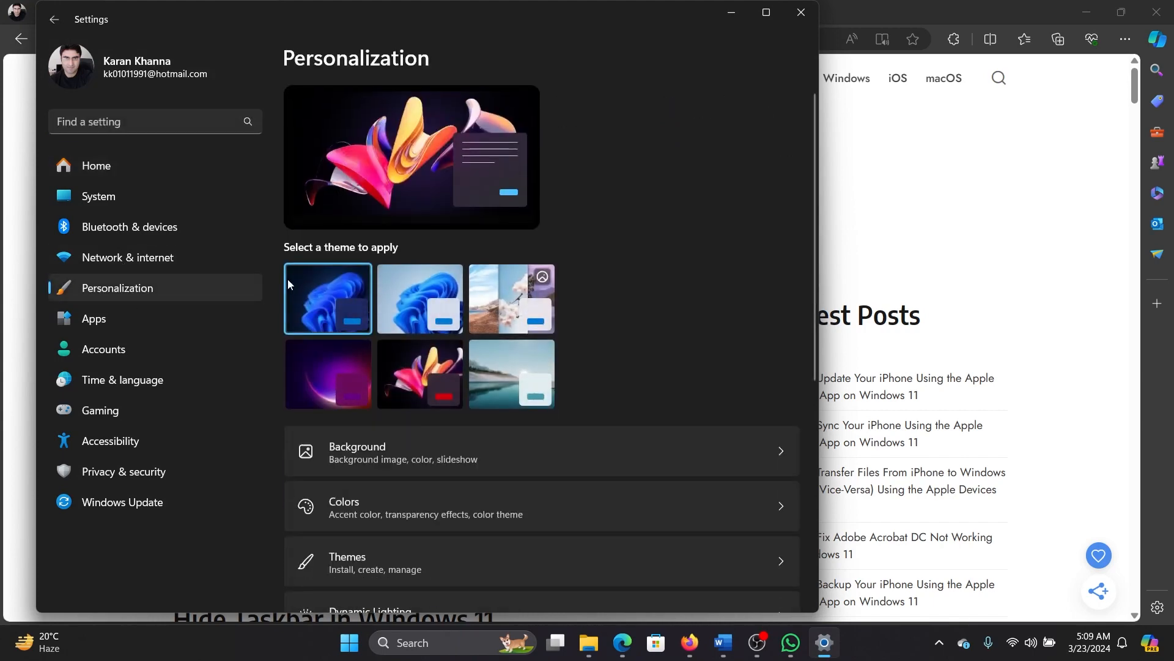
{"action": "scroll", "scroll_direction": "down", "scroll_amount": 3}
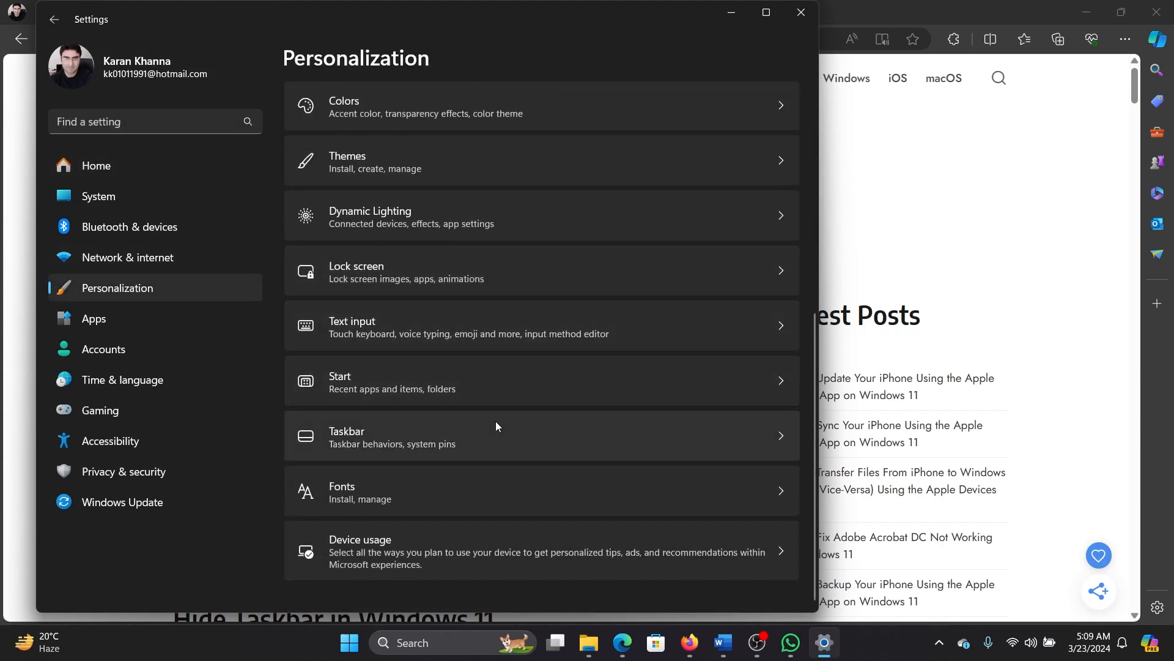
Step: On the Taskbar page, expand Taskbar behaviors and tick 'Automatically hide the taskbar'
{"action": "left_click", "coordinate": [347, 436]}
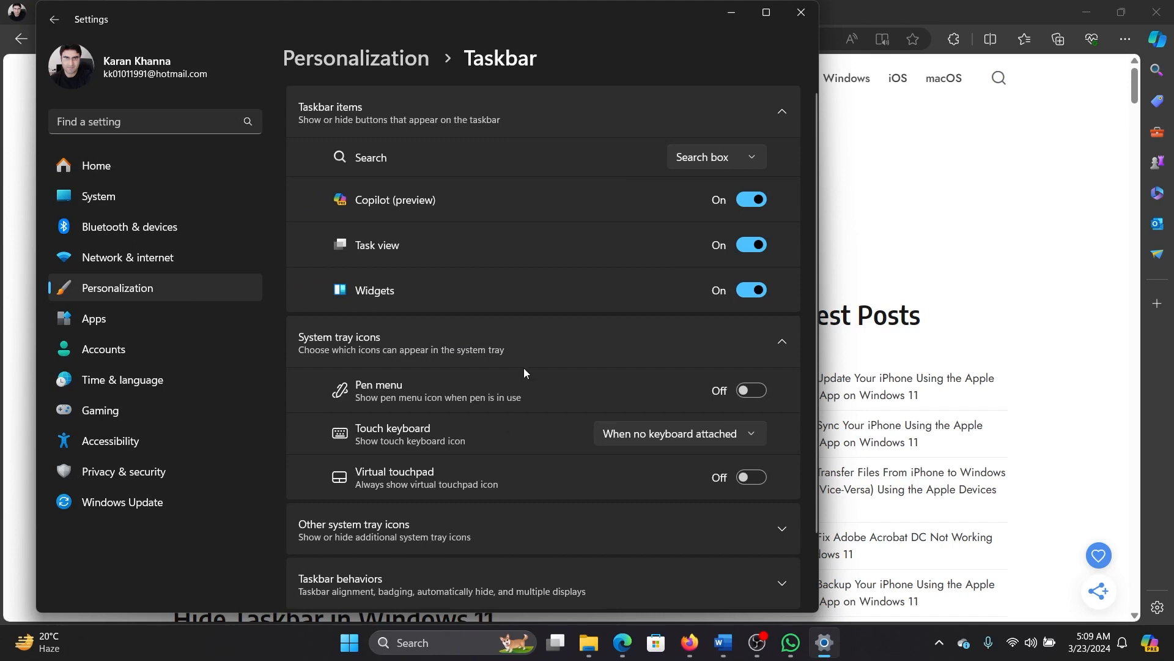
{"action": "scroll", "scroll_direction": "down", "scroll_amount": 3}
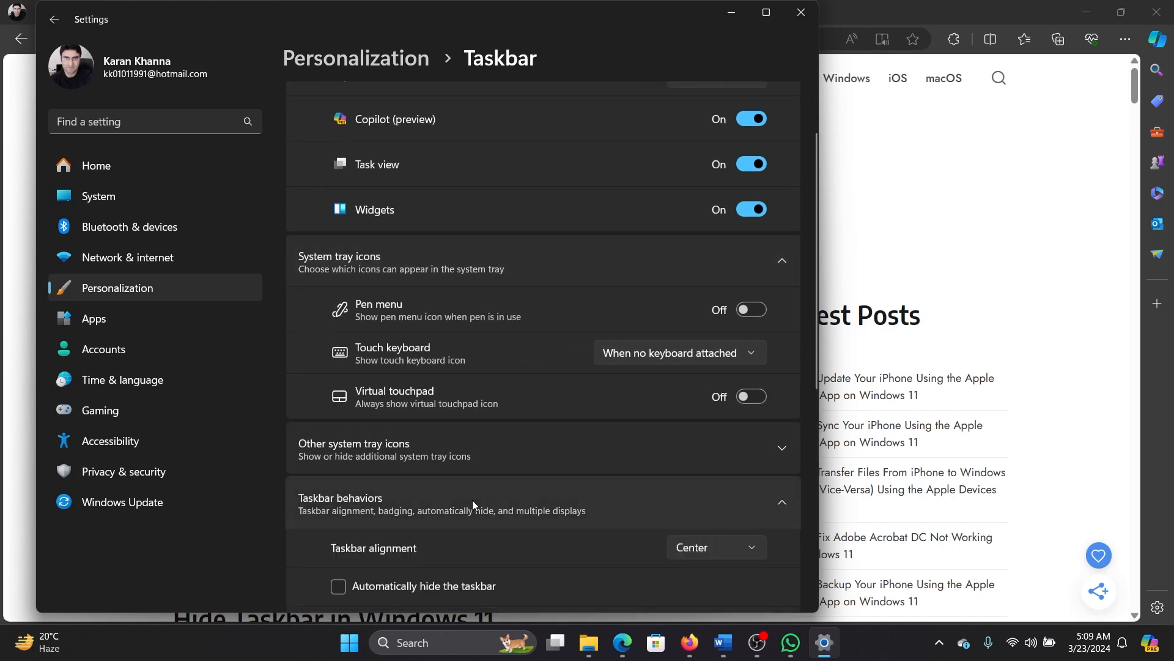
{"action": "scroll", "scroll_direction": "down", "scroll_amount": 3}
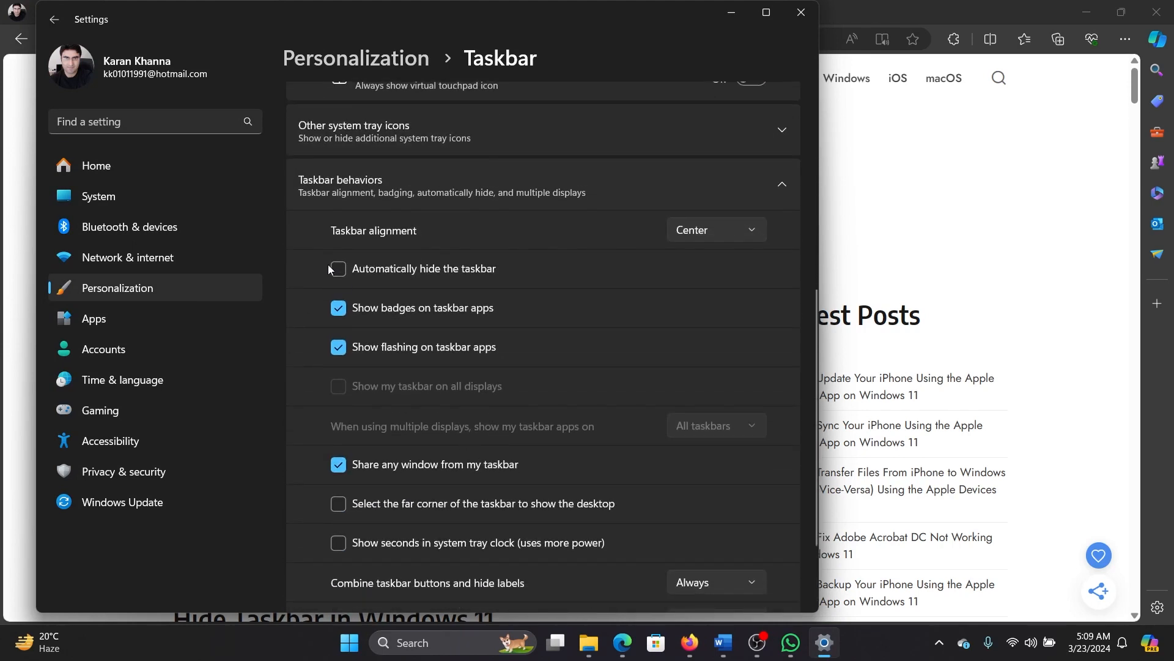
{"action": "left_click", "coordinate": [337, 269]}
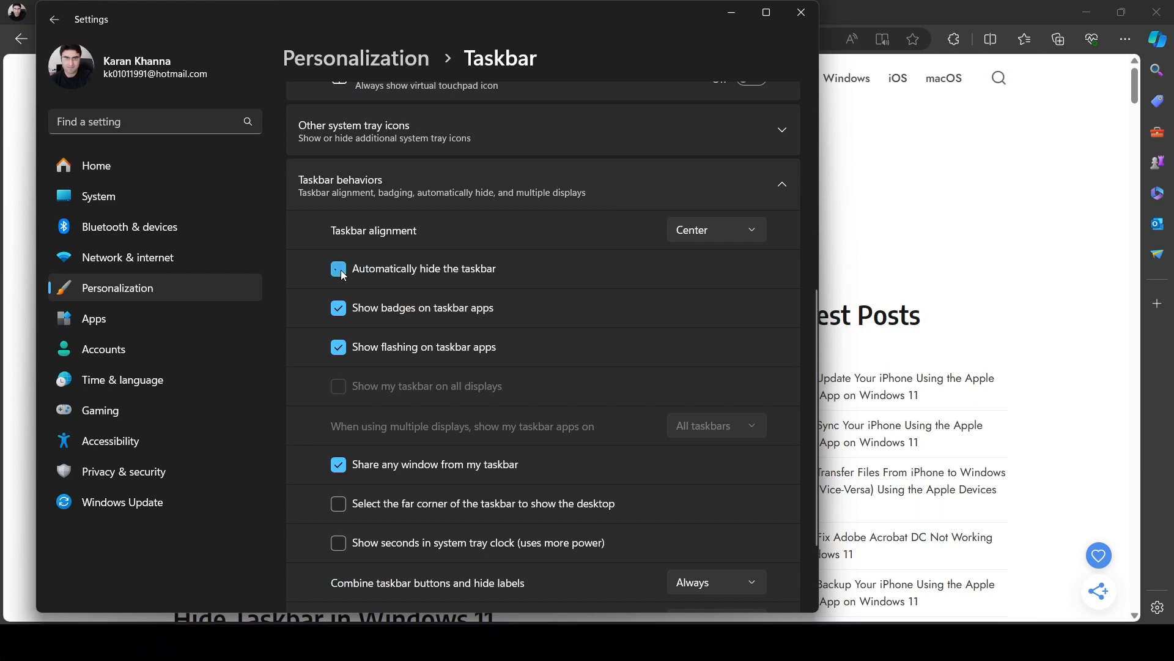
{"action": "left_click", "coordinate": [337, 268]}
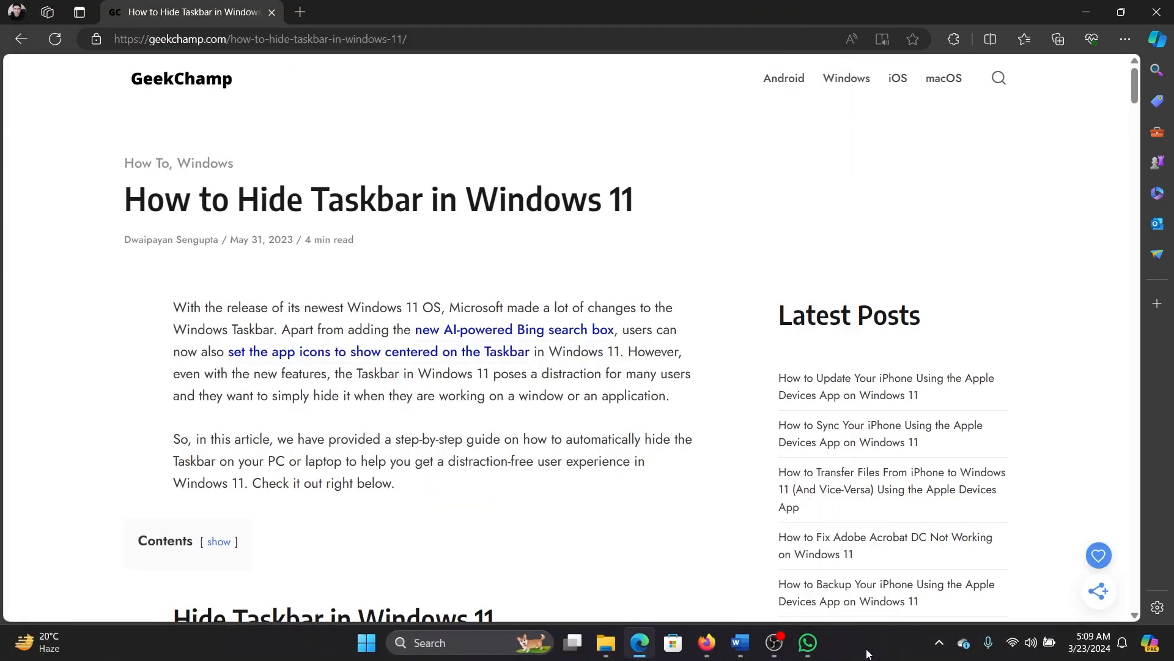
Step: Open the Start button's system shortcuts menu to relaunch Settings
{"action": "right_click", "coordinate": [867, 648]}
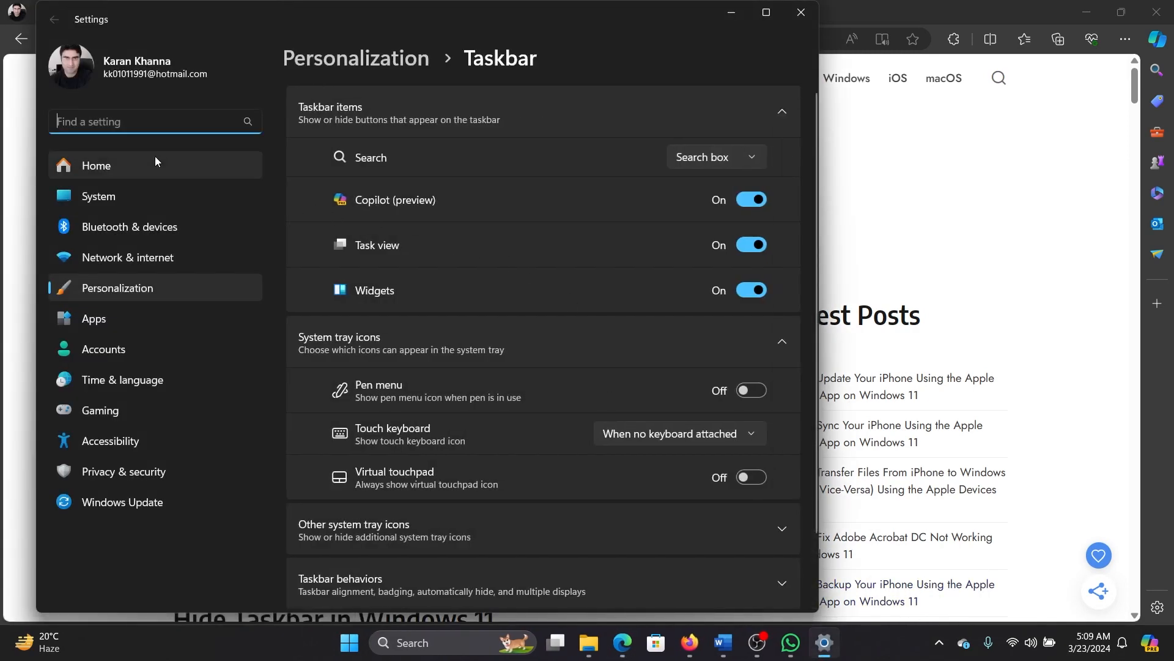
Step: Tick and then untick 'Automatically hide the taskbar', then close the Settings window
{"action": "scroll", "scroll_direction": "down", "scroll_amount": 3}
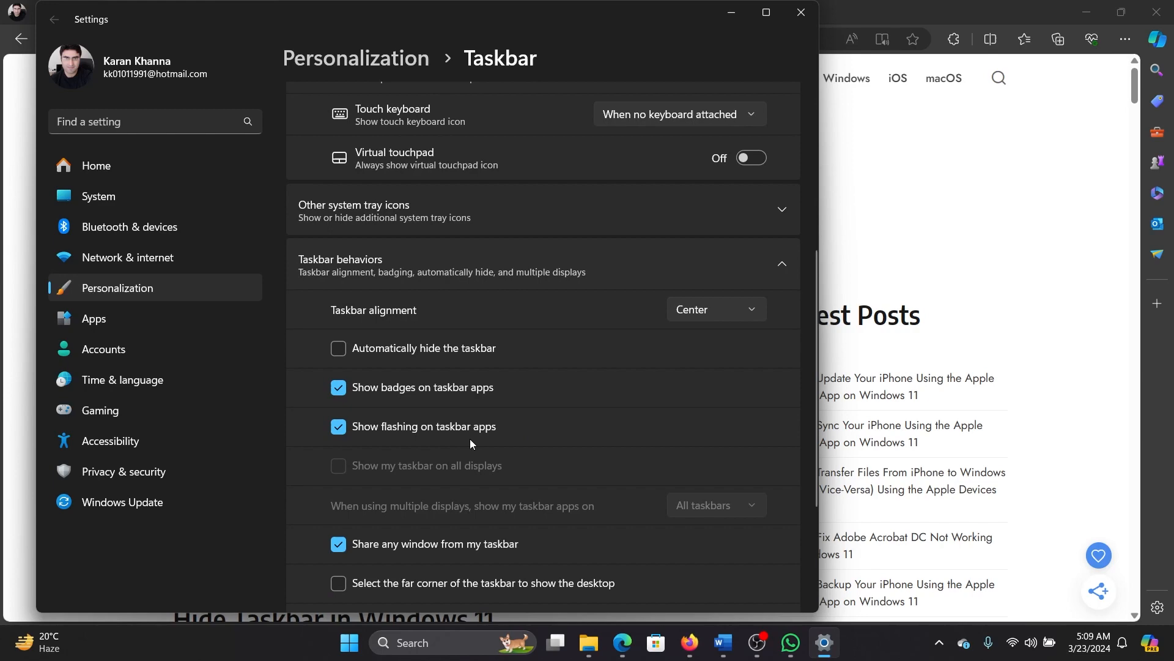
{"action": "left_click", "coordinate": [338, 348]}
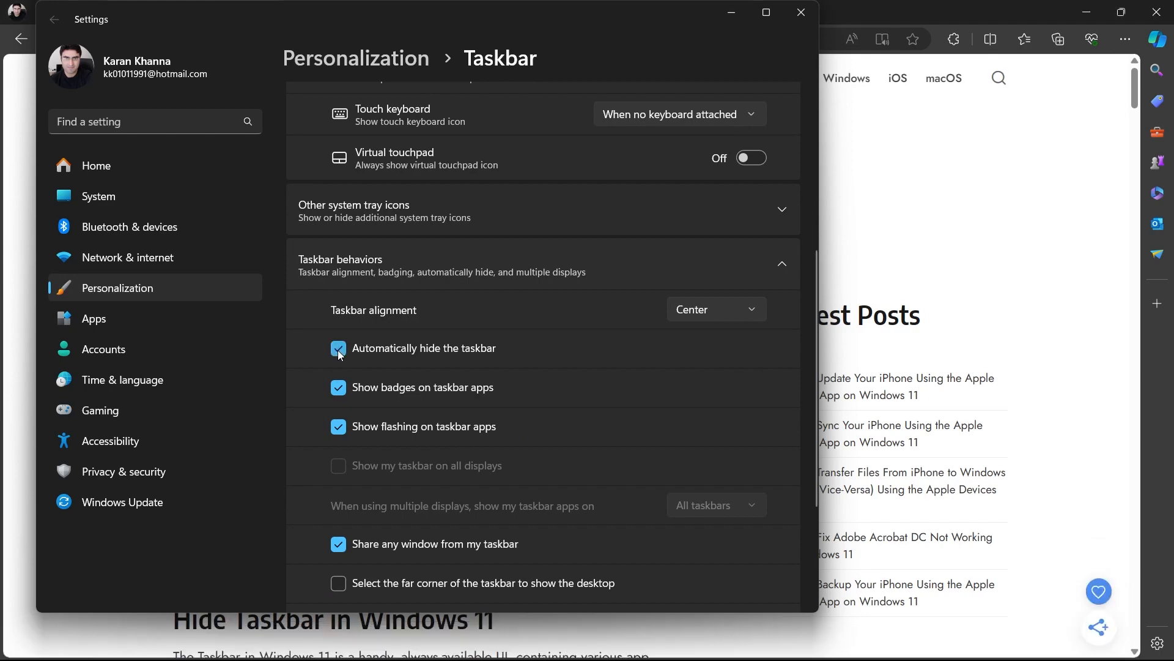
{"action": "left_click", "coordinate": [337, 347]}
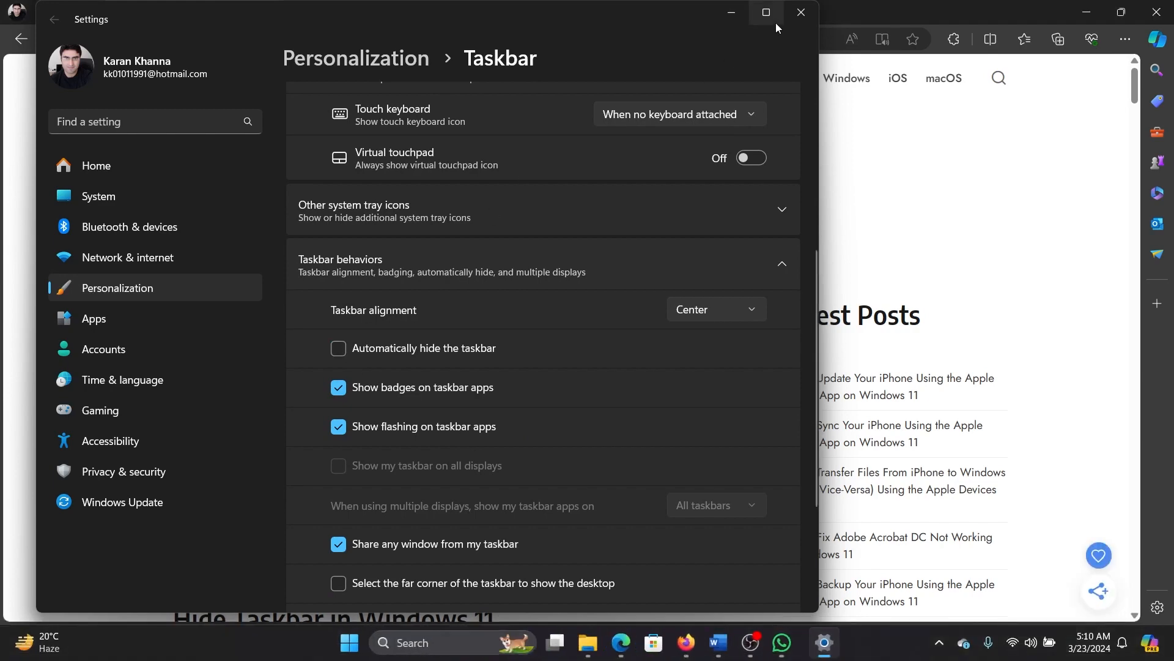
{"action": "left_click", "coordinate": [800, 13]}
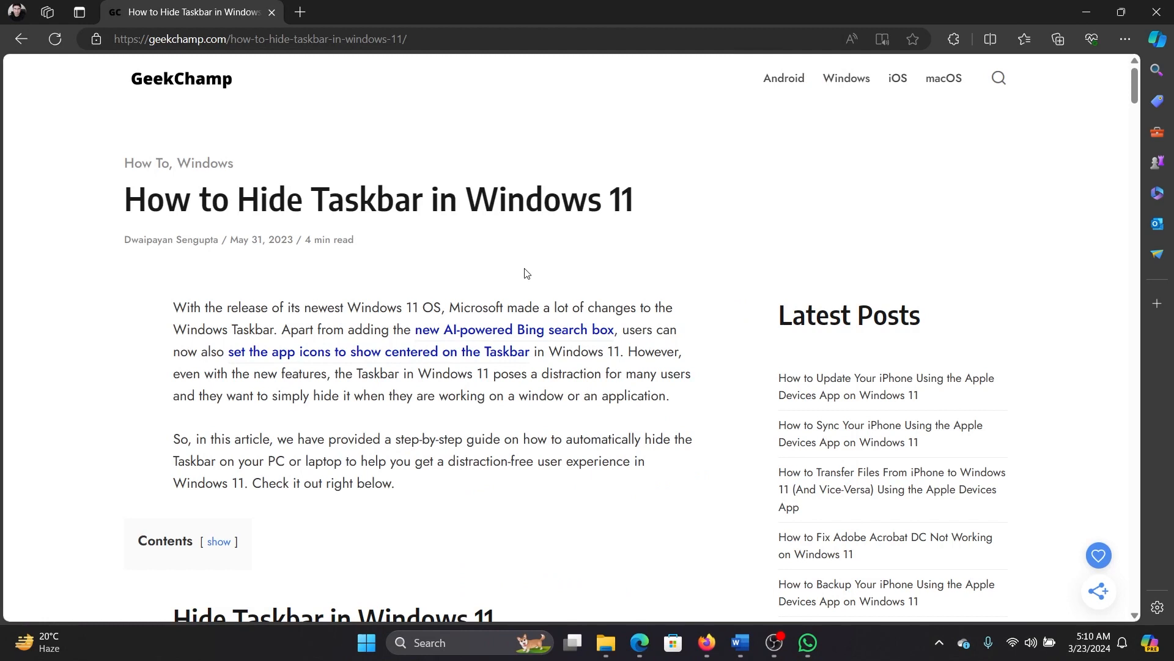